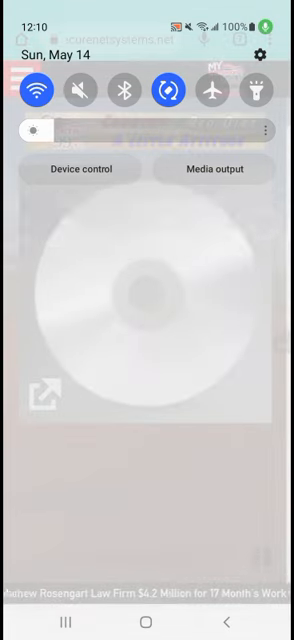
Step: Swipe the notification shade away to reveal the My Country 99.5 player page
scroll(down, 3)
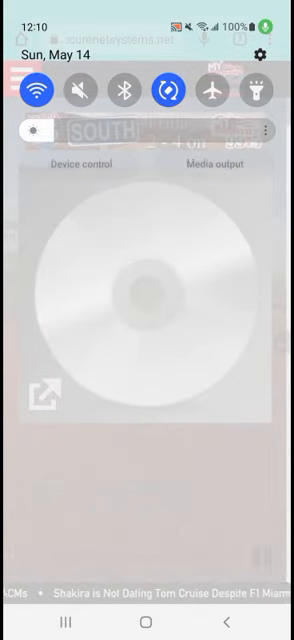
scroll(down, 3)
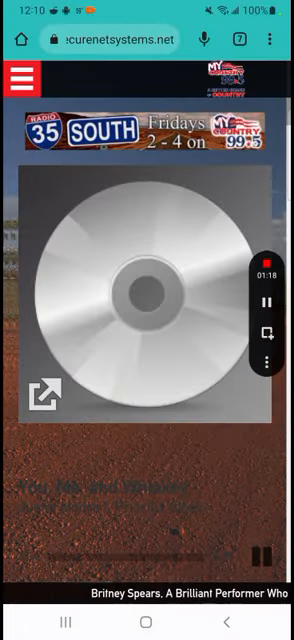
Step: Load the KISS 104.7 web player in a new tab, showing 'All the Girls You Love' paused
drag(147, 5, 147, 300)
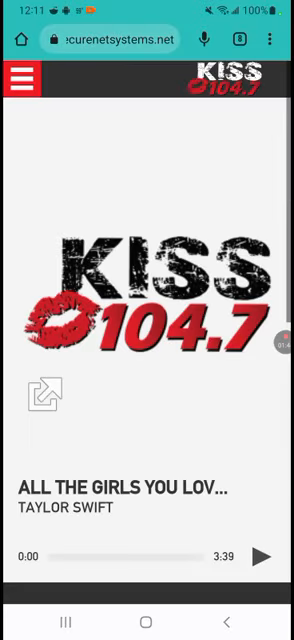
Step: Dismiss the listening-experience prompt and return to the My Country 99.5 tab
scroll(down, 3)
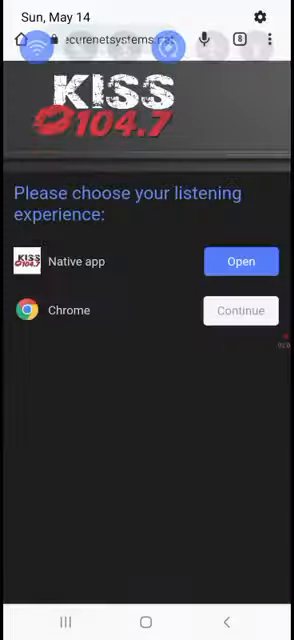
click(241, 310)
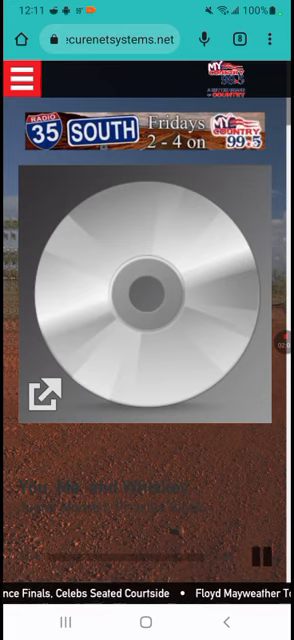
scroll(down, 3)
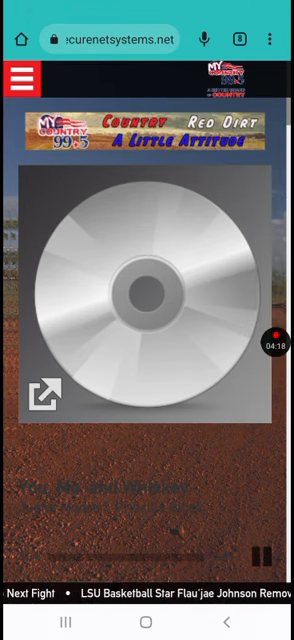
Step: Pull the notification shade fully down over the My Country 99.5 player
scroll(down, 3)
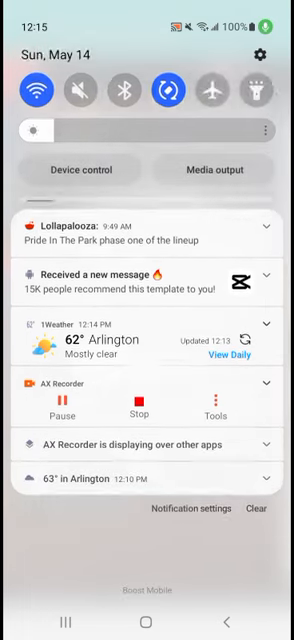
Step: Collapse the expanded notification list to the quick settings panel
scroll(up, 3)
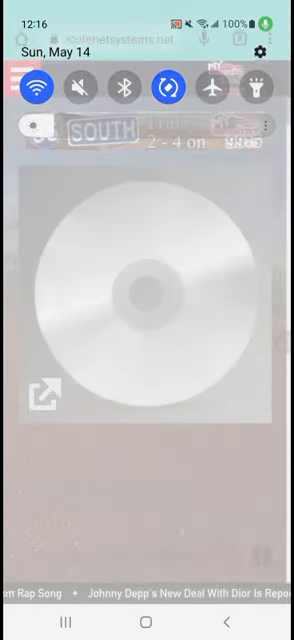
Step: Reopen the shade to show the media card for Justin Moore's 'You, Me, and Whiskey'
scroll(down, 3)
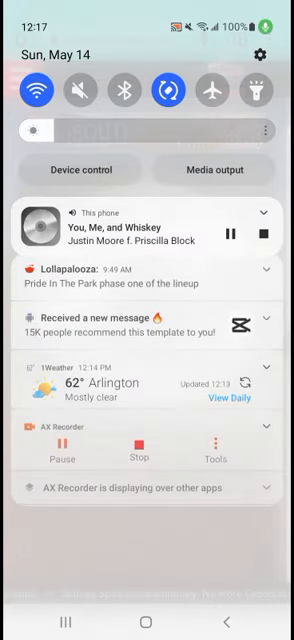
Step: Bring up the KISS 104.7 page with its native app or Chrome listening prompt
scroll(down, 3)
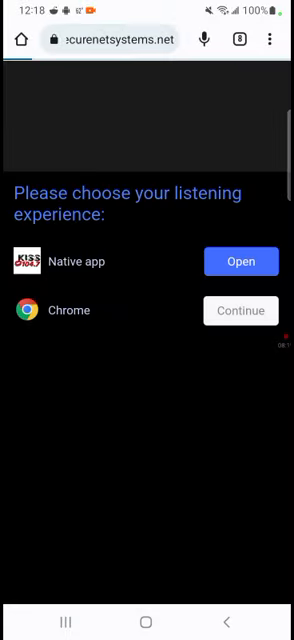
Step: Continue in Chrome and scroll down to KISS 104.7's recently played songs
click(240, 282)
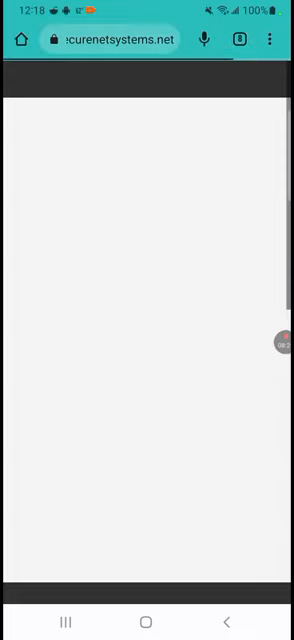
scroll(down, 3)
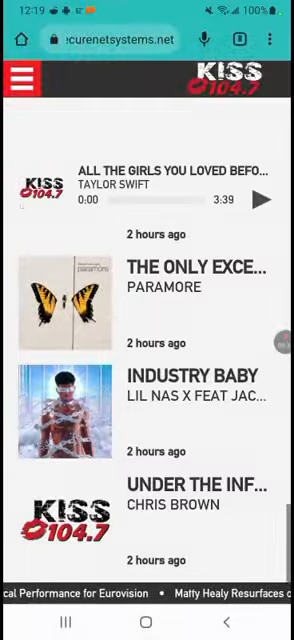
scroll(up, 3)
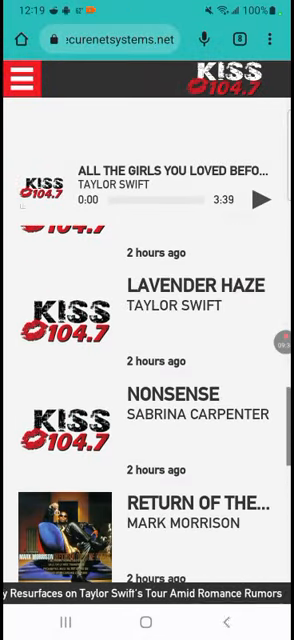
scroll(up, 3)
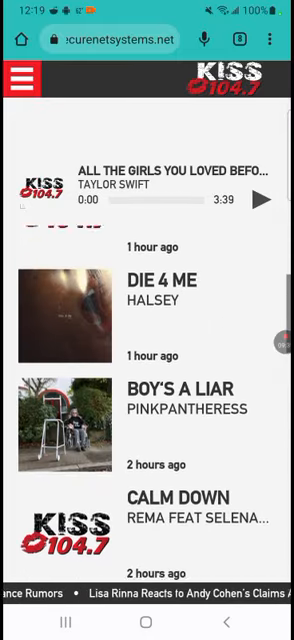
scroll(up, 3)
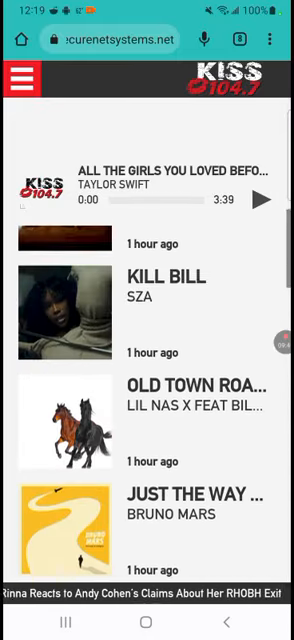
scroll(down, 3)
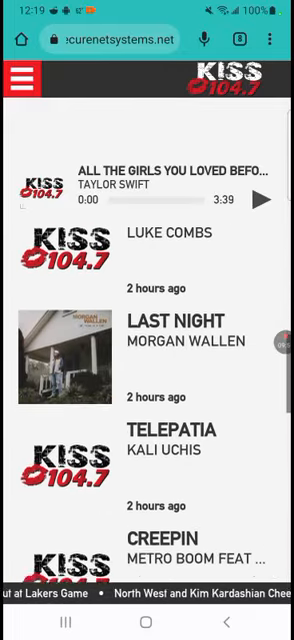
scroll(up, 3)
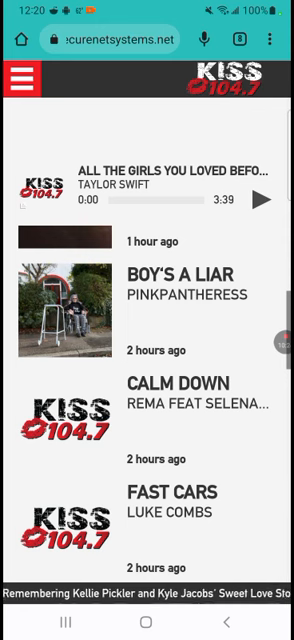
scroll(down, 3)
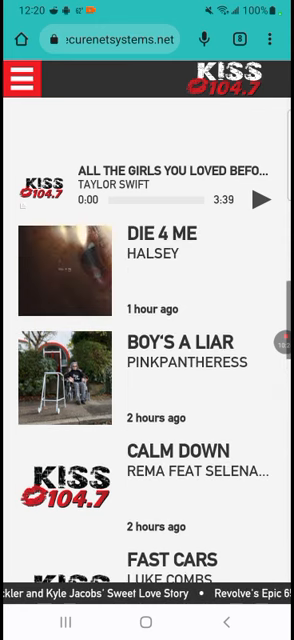
scroll(up, 3)
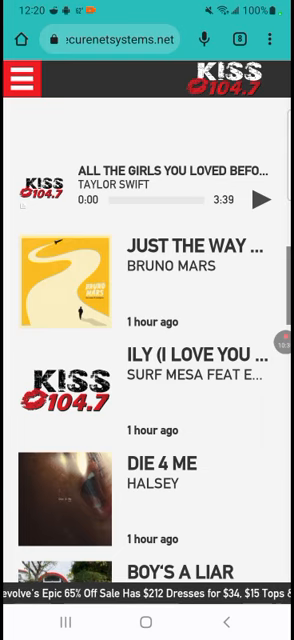
scroll(down, 3)
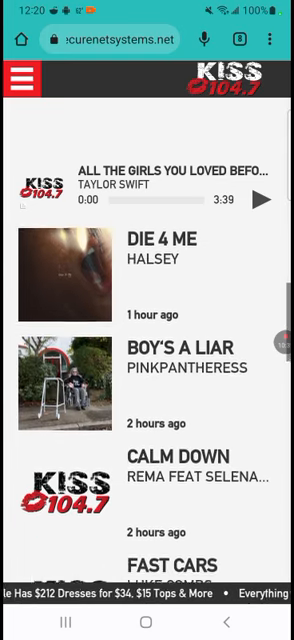
scroll(down, 3)
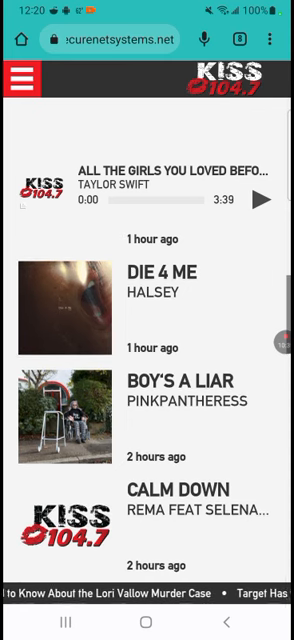
scroll(down, 3)
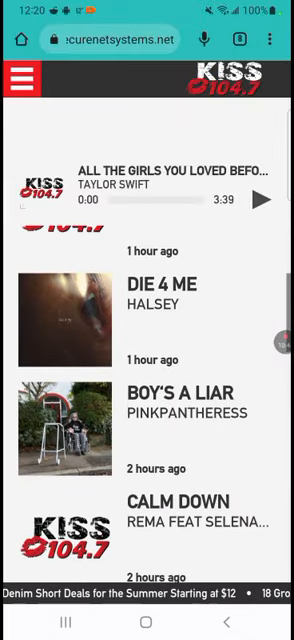
scroll(up, 3)
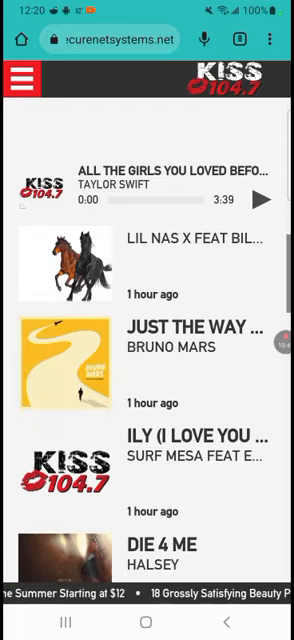
scroll(up, 3)
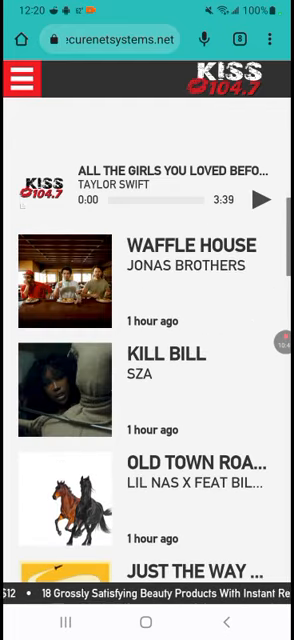
scroll(down, 3)
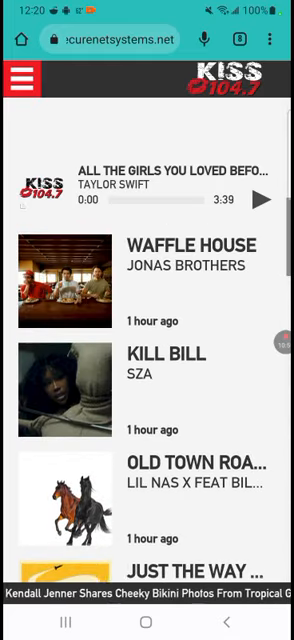
scroll(down, 3)
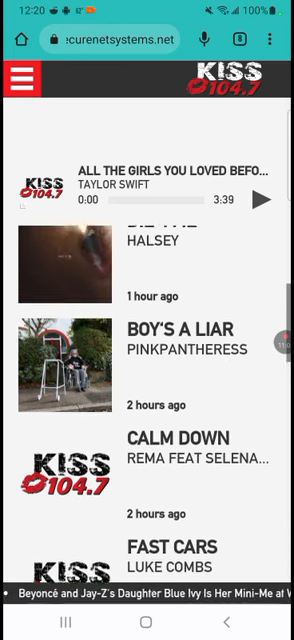
scroll(down, 3)
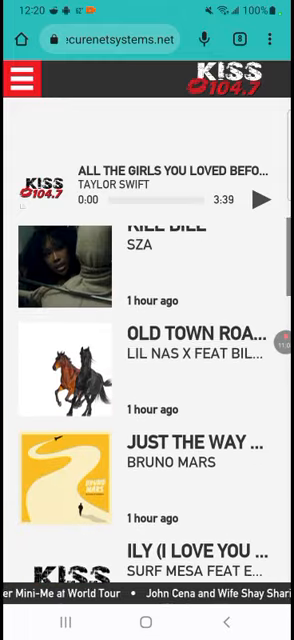
scroll(down, 3)
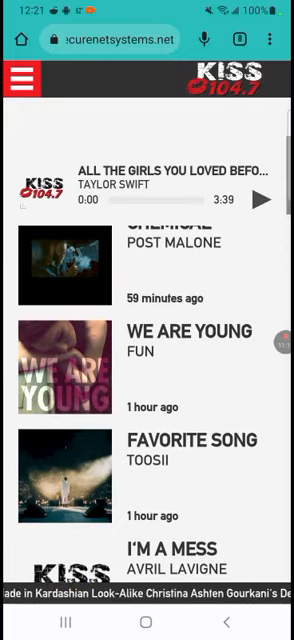
scroll(down, 3)
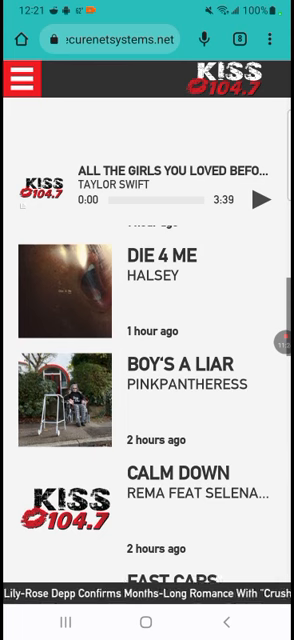
scroll(down, 3)
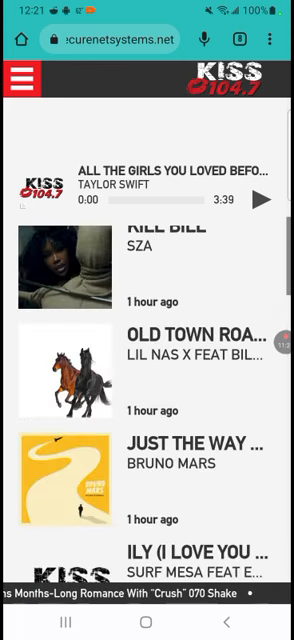